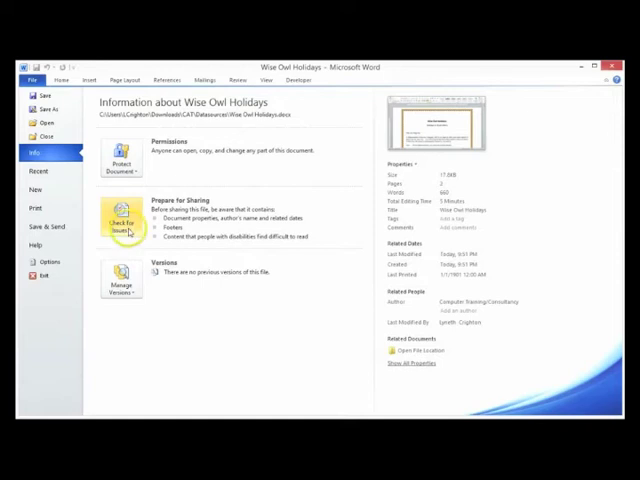
- Open the Document Inspector from Check for Issues with all content categories selected
{"action": "left_click", "coordinate": [120, 220]}
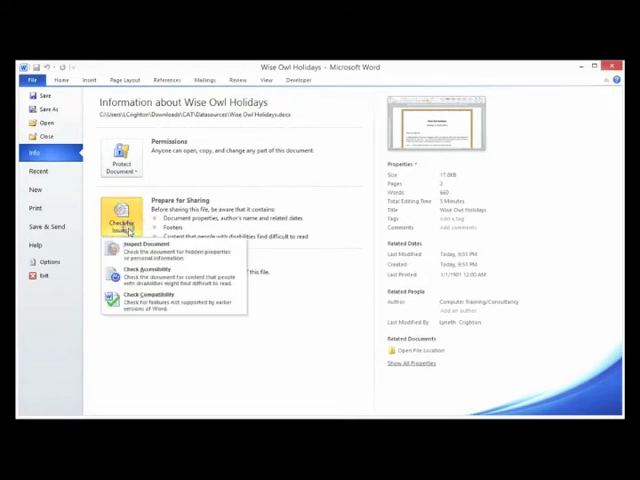
{"action": "mouse_move", "coordinate": [170, 247]}
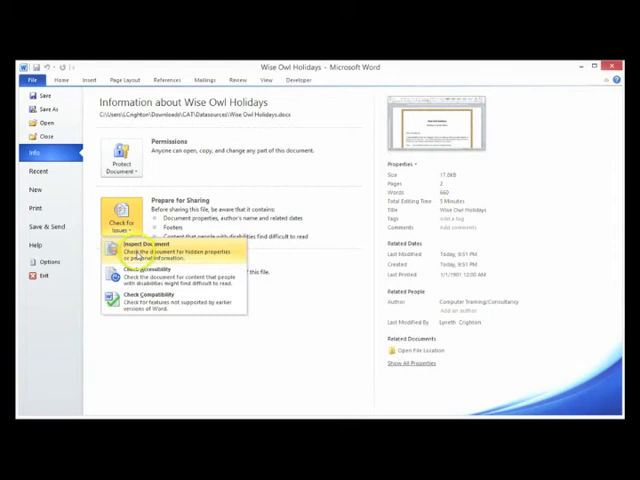
{"action": "left_click", "coordinate": [135, 243]}
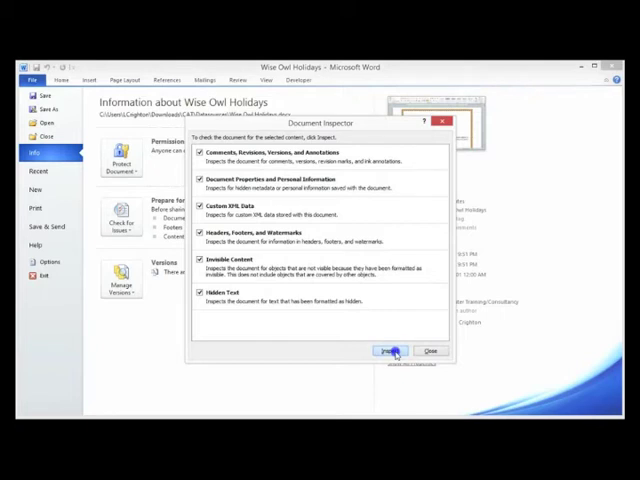
- Run the inspection, remove all document properties and personal information, and close the results
{"action": "left_click", "coordinate": [390, 351]}
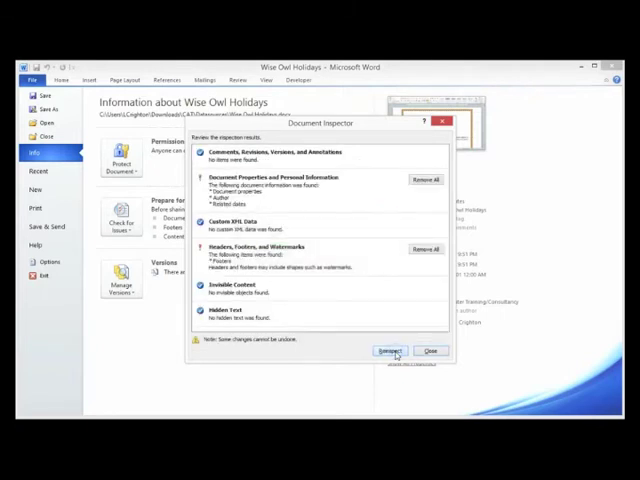
{"action": "mouse_move", "coordinate": [424, 180]}
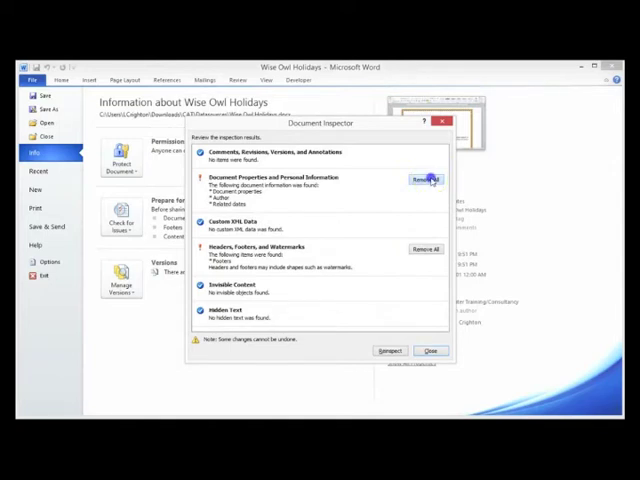
{"action": "left_click", "coordinate": [425, 179]}
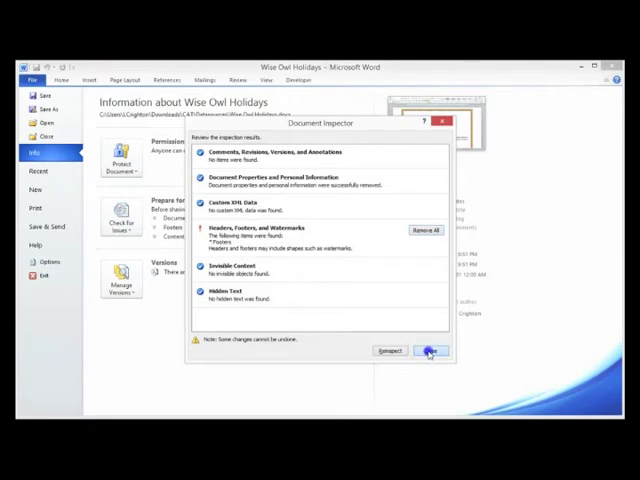
{"action": "left_click", "coordinate": [430, 350]}
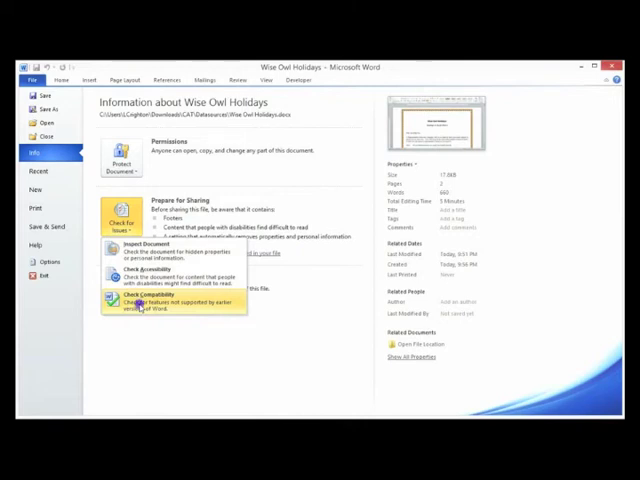
- Run Check Compatibility, dismiss the no-issues report, and return to the Info page
{"action": "left_click", "coordinate": [150, 298]}
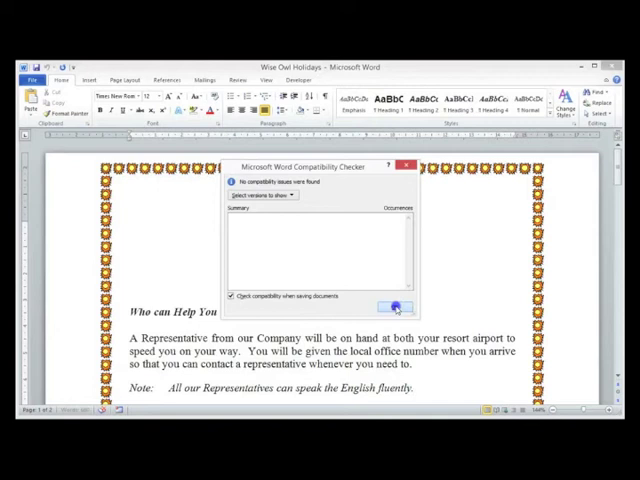
{"action": "left_click", "coordinate": [395, 305]}
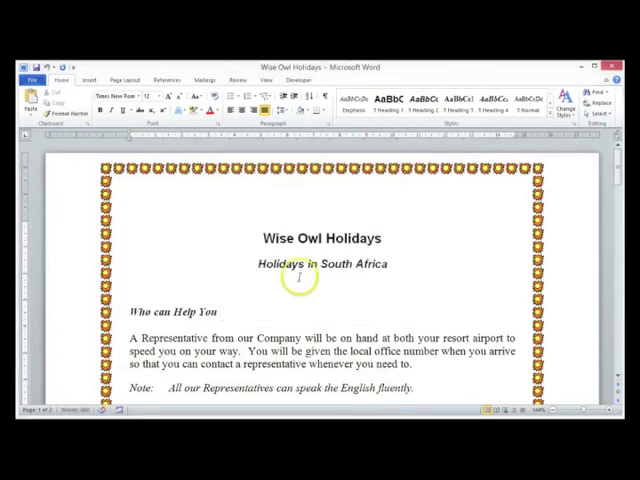
{"action": "left_click", "coordinate": [33, 79]}
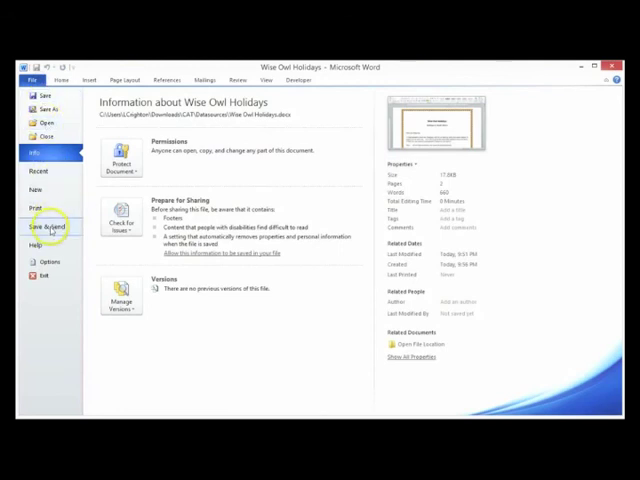
- Show the Save & Send options and the Change File Type list
{"action": "left_click", "coordinate": [45, 227]}
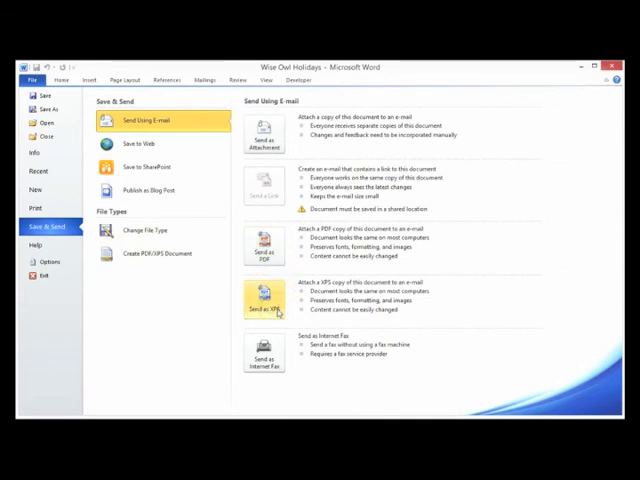
{"action": "left_click", "coordinate": [144, 230]}
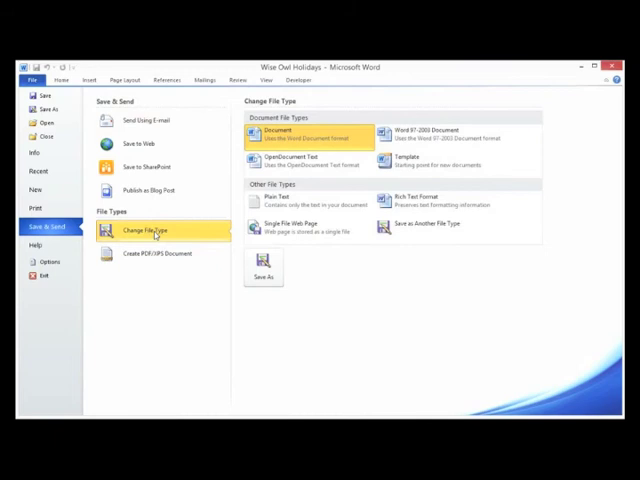
{"action": "mouse_move", "coordinate": [150, 191]}
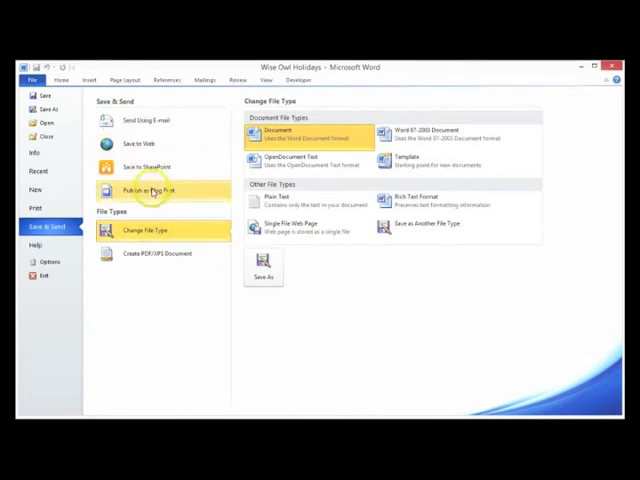
- View the Publish as Blog Post options, then the Save to SharePoint options
{"action": "left_click", "coordinate": [150, 190]}
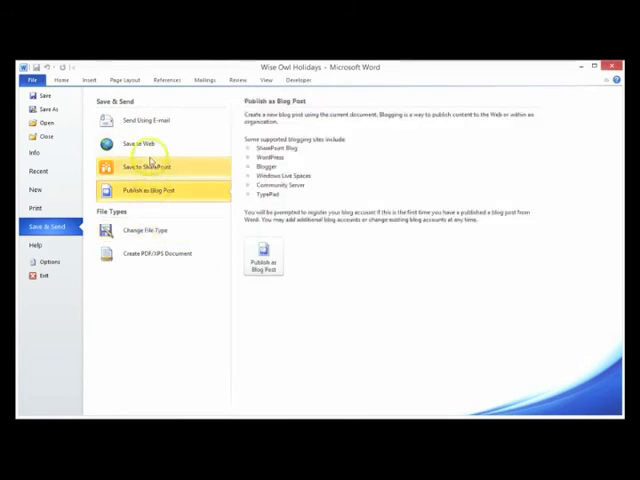
{"action": "left_click", "coordinate": [152, 166]}
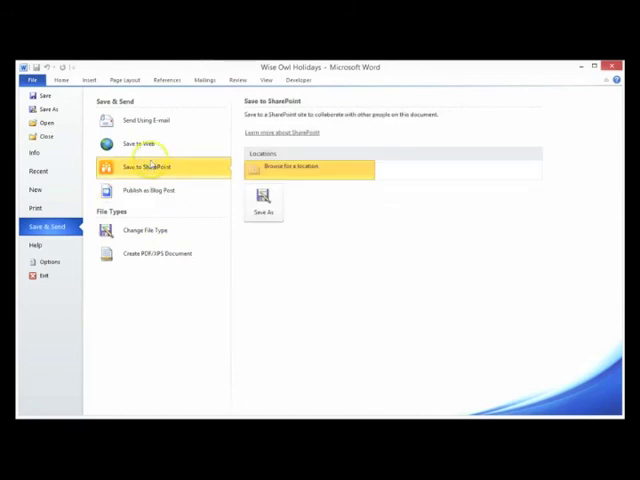